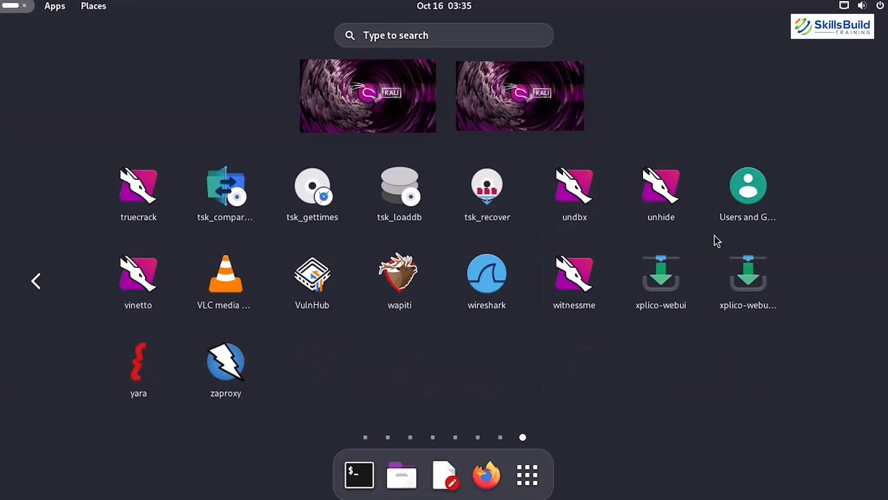
mouse_move(726, 244)
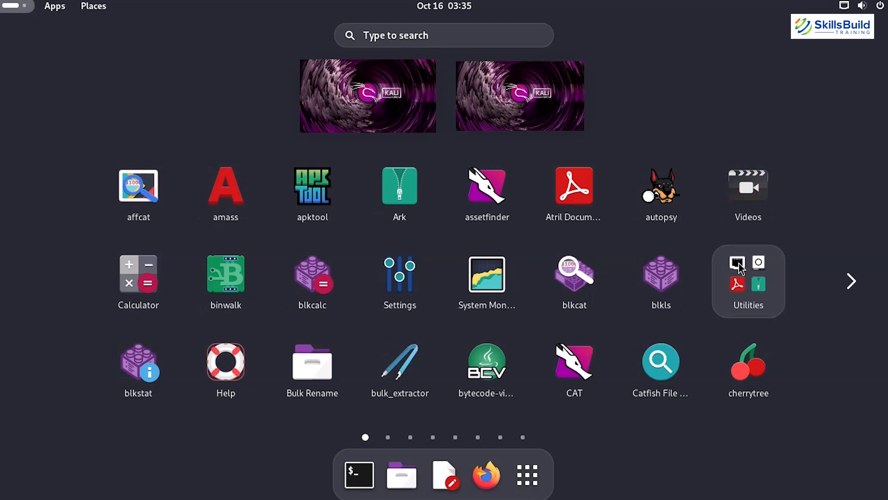
mouse_move(77, 30)
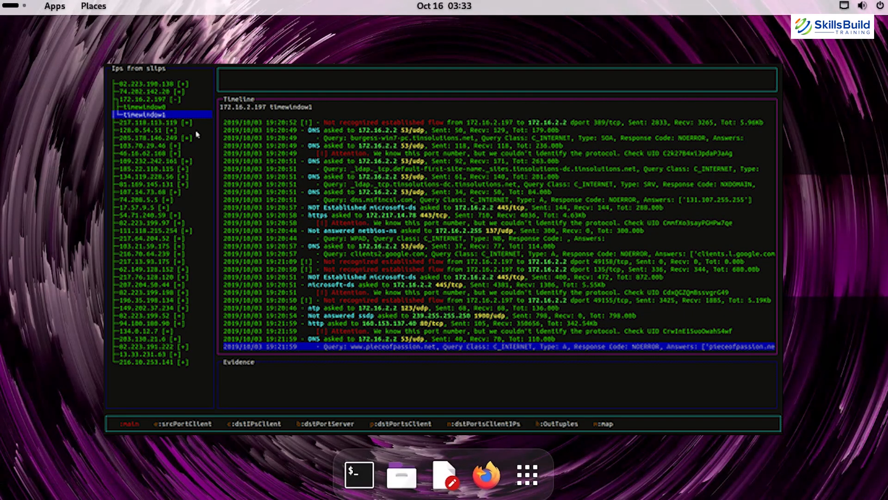
Scroll the Slips timeline for 172.16.2.197 timewindow1 down to its later flows.
scroll("down", 3)
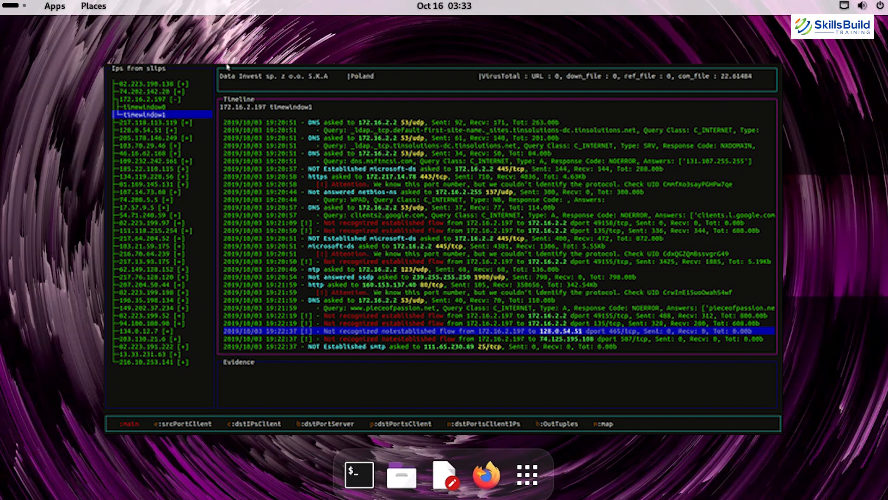
mouse_move(349, 84)
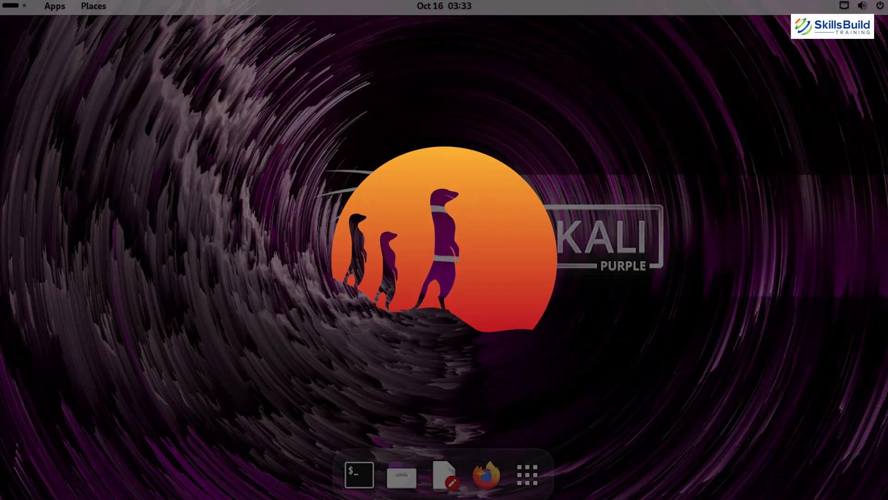
Follow Suricata's fast.log live, watching 'alerting everything' TCP and UDP alerts stream in.
left_click(359, 474)
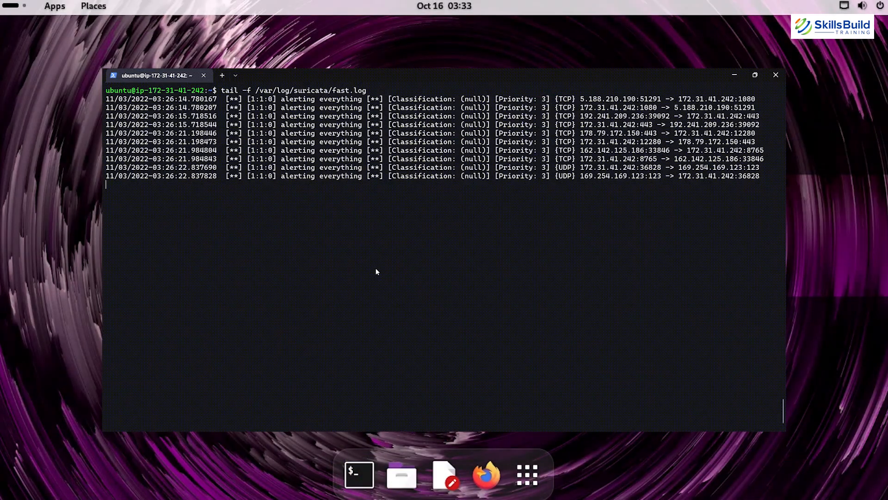
mouse_move(735, 74)
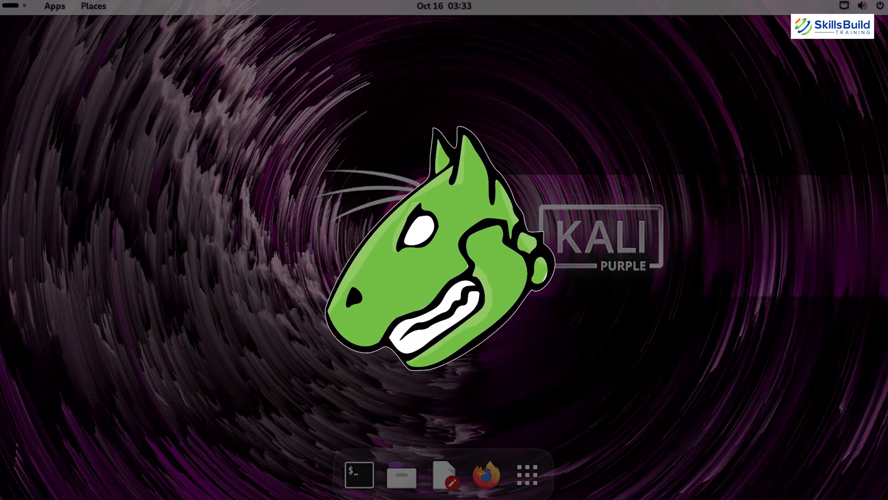
Show the Kibana Suricata Events dashboard with 179 total events and its severity and host charts.
left_click(359, 473)
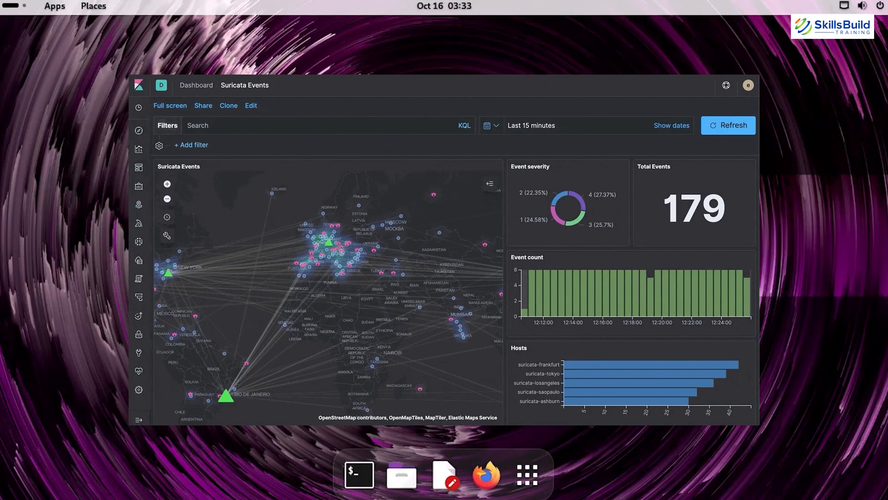
Draw a map extent filter over Europe, cutting the dashboard's total events to 88.
left_click(167, 235)
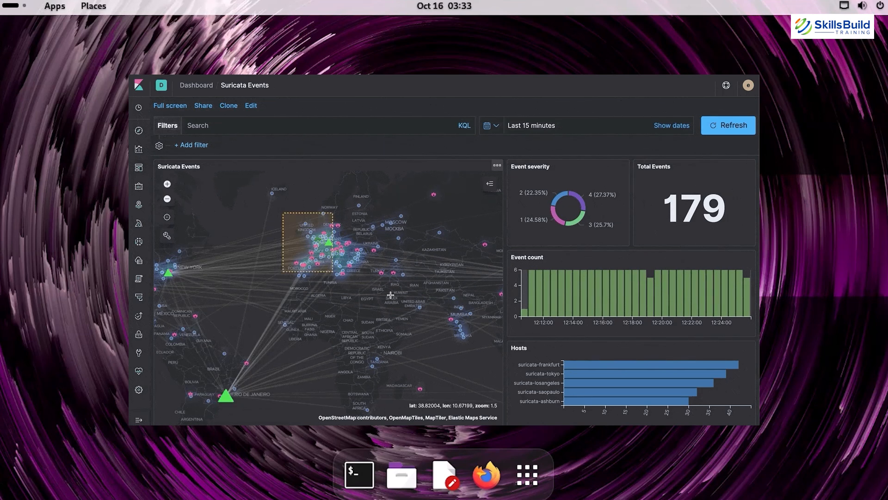
left_click_drag(283, 219, 333, 272)
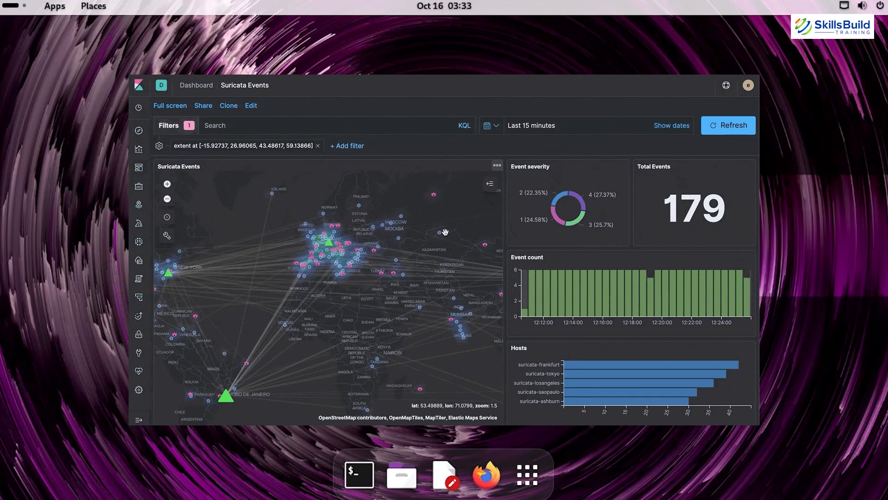
left_click(728, 125)
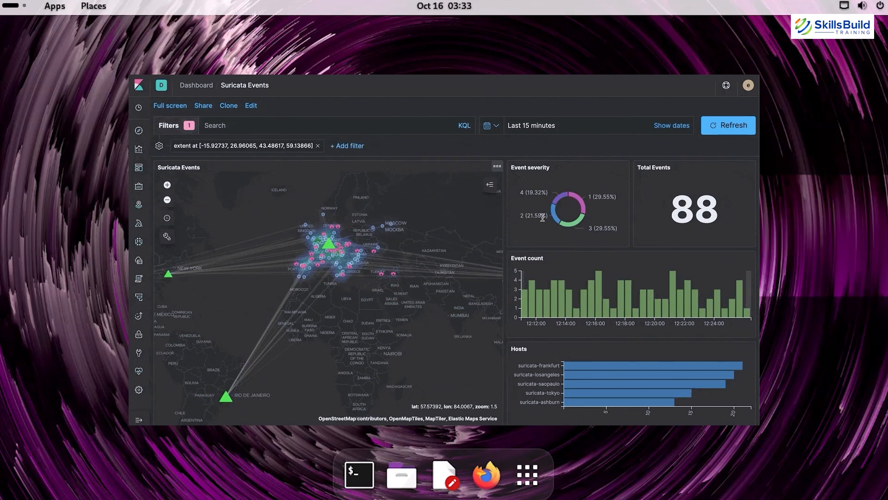
mouse_move(582, 209)
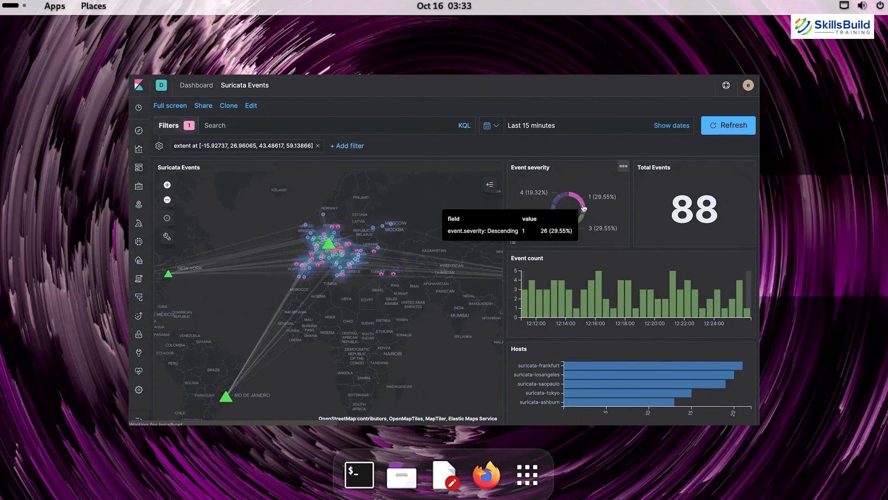
left_click(581, 206)
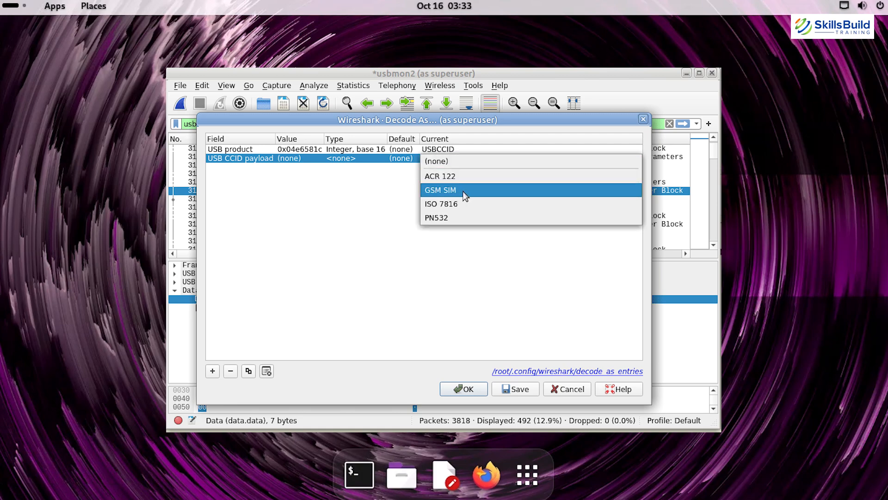
Decode USB CCID payloads as GSM SIM and inspect frame 3141's GSM SIM 11.11 SELECT and File ID bytes.
left_click(463, 389)
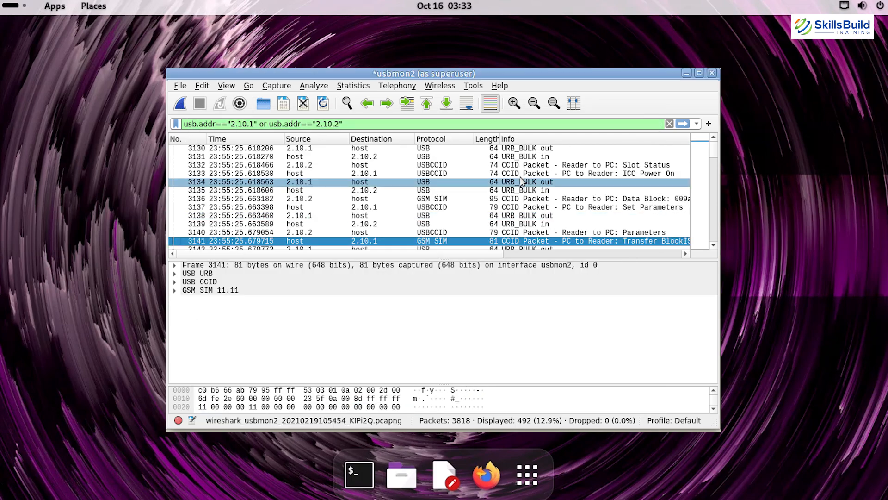
scroll("down", 3)
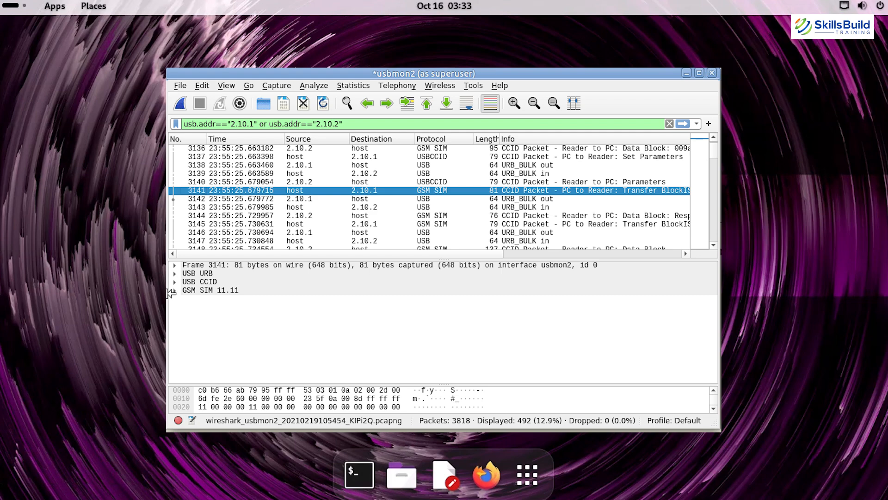
left_click(175, 290)
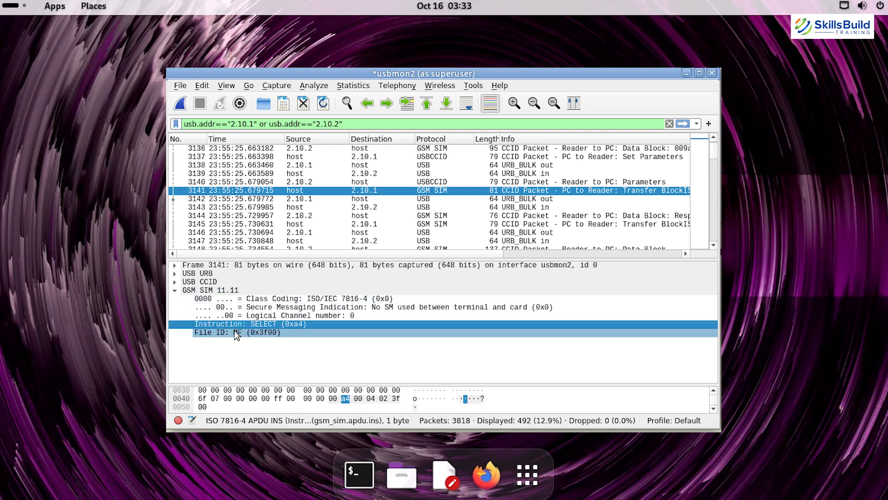
left_click(237, 332)
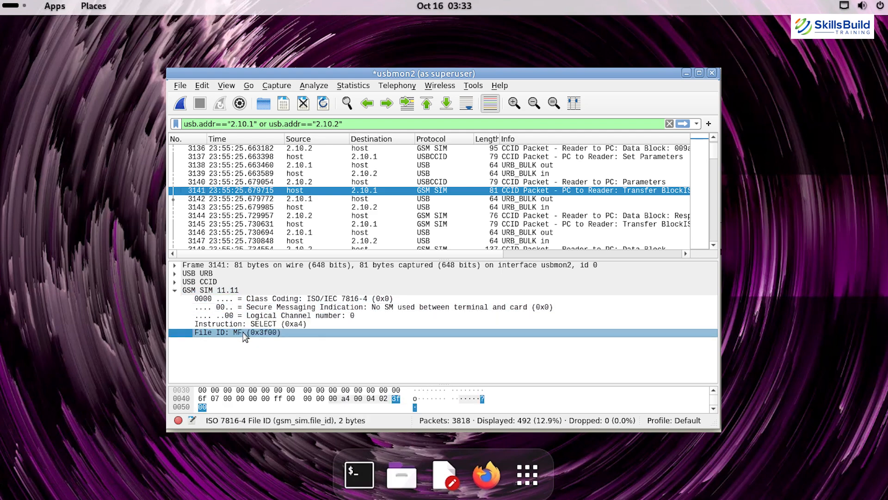
left_click(712, 73)
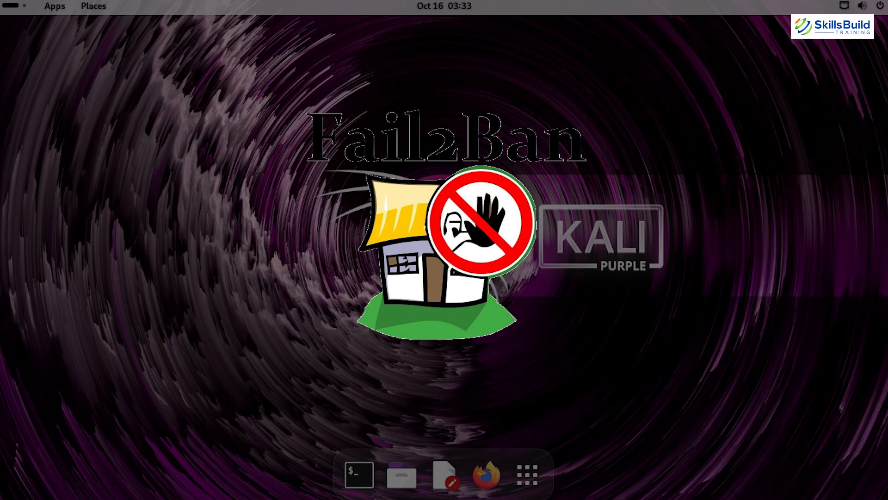
Show Fail2Ban service status as active and running and fail2ban-client version 0.11.2.
left_click(358, 473)
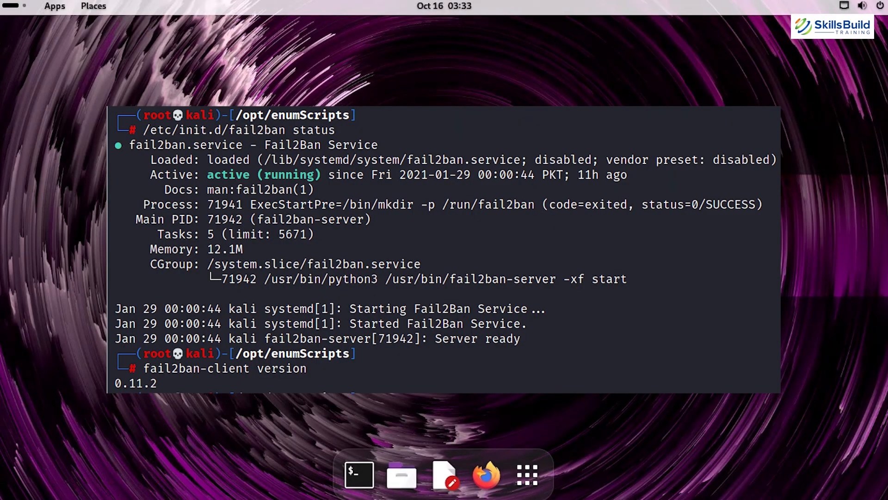